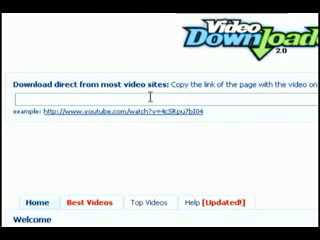
text(http://www.youtube.com/watch?v=9c0HOkkn17I)
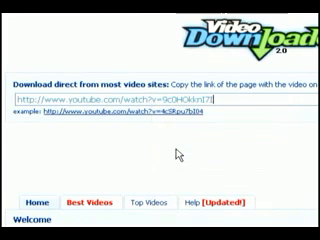
scroll(down, 3)
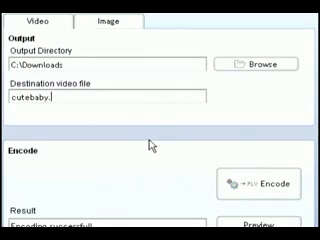
Change the destination extension to mpg to encode cutebaby.mpg alongside cutebaby.avi
text(mpg)
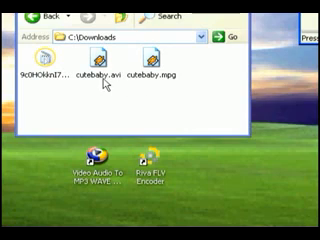
mouse_move(190, 80)
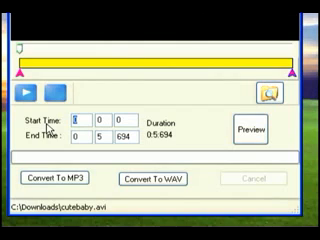
Save cutebaby.avi's audio as an MP3 named cutebaby
click(76, 180)
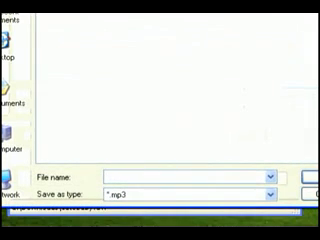
text(cutebaby)
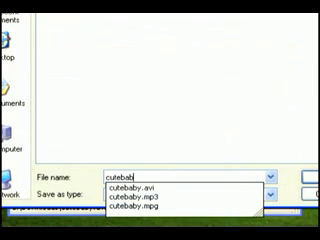